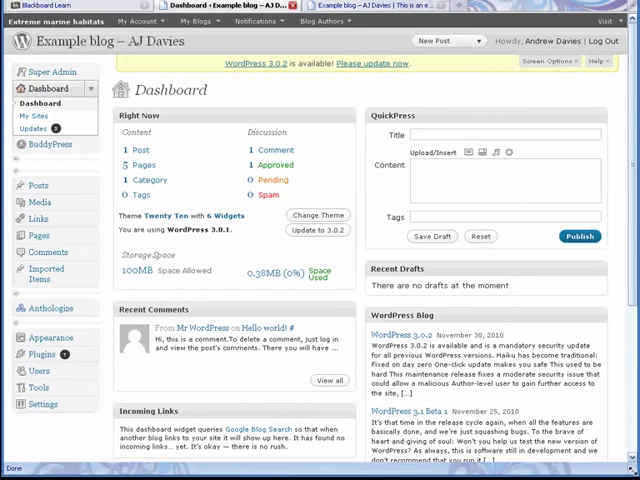
mouse_move(468, 304)
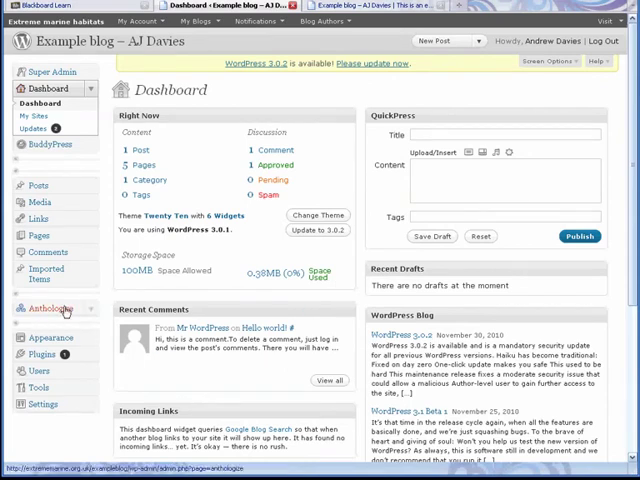
Create and save an Anthologize project titled 'Handing in version' with author Andrew Davies.
left_click(51, 309)
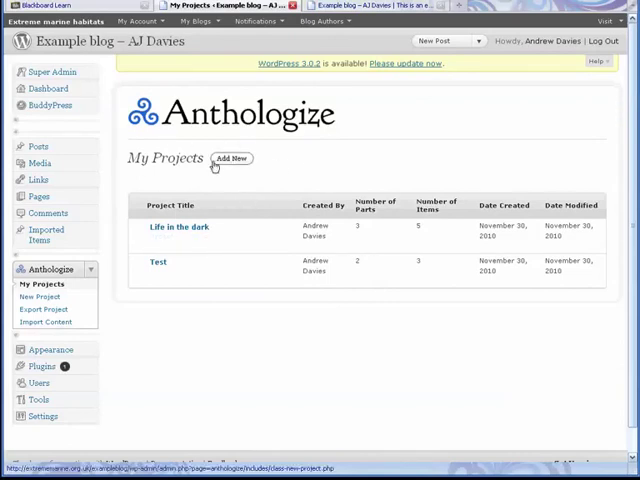
left_click(232, 158)
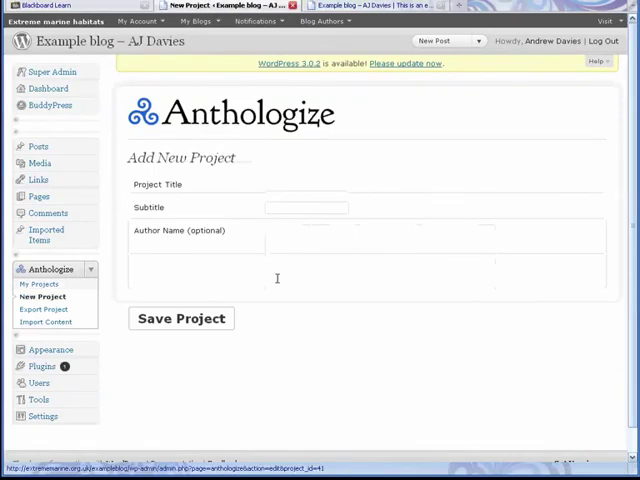
left_click(307, 184)
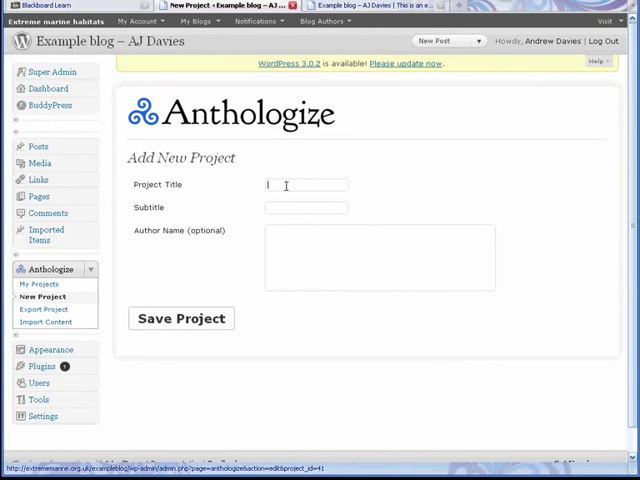
type("Hanging")
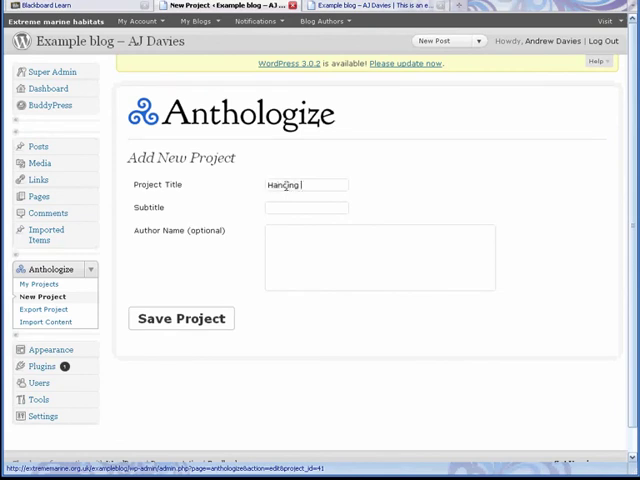
type("in vers")
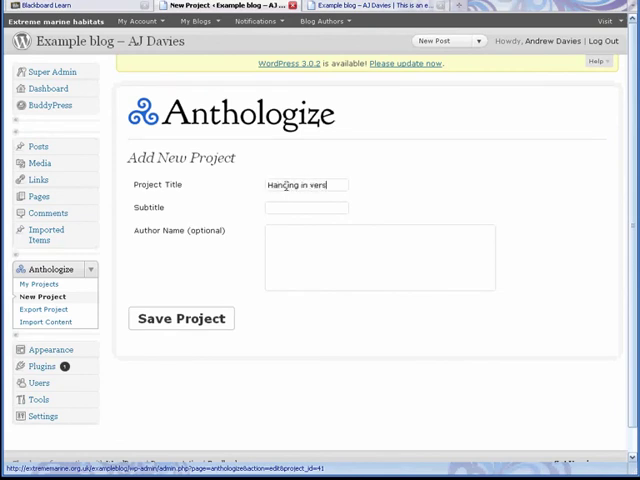
type("A")
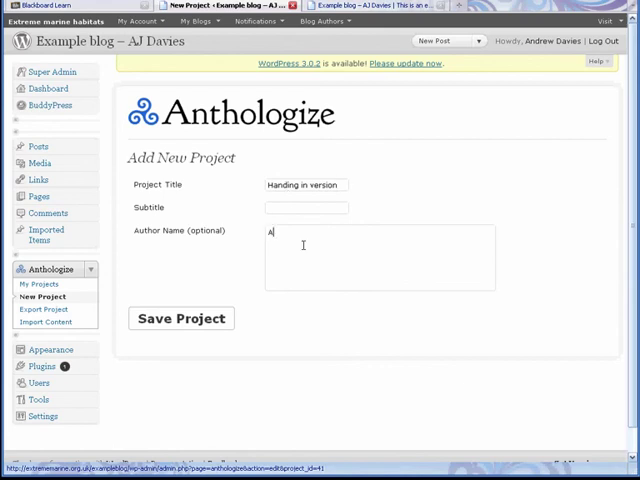
type("Andrew Davies")
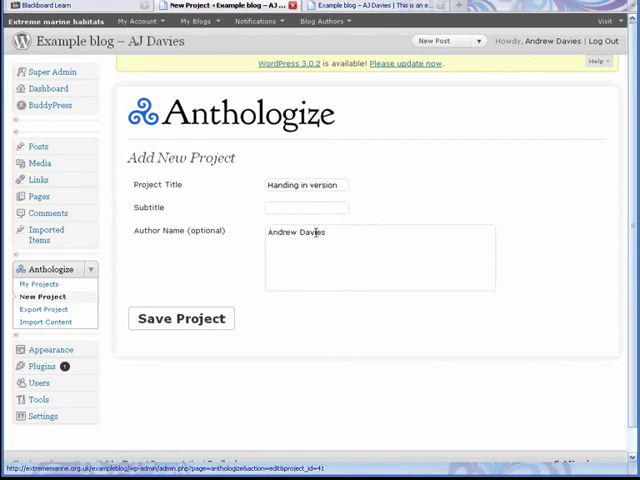
left_click(182, 318)
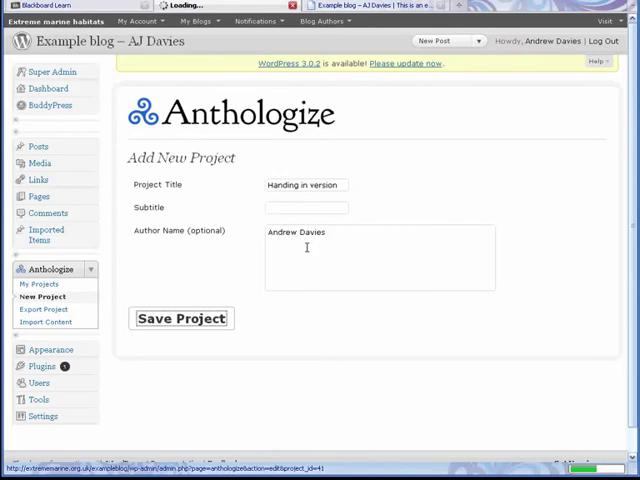
left_click(181, 318)
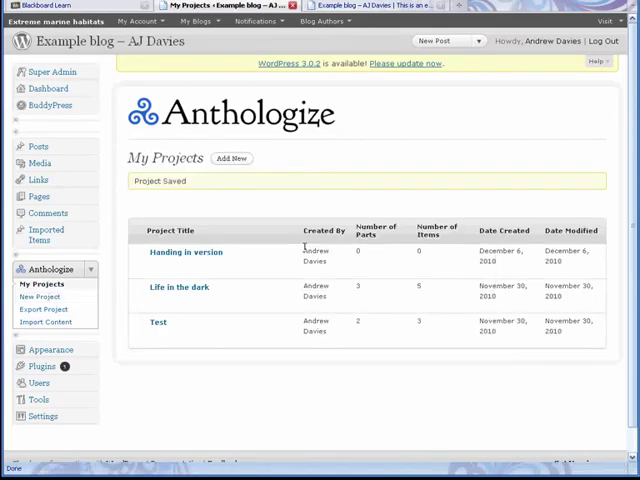
mouse_move(187, 252)
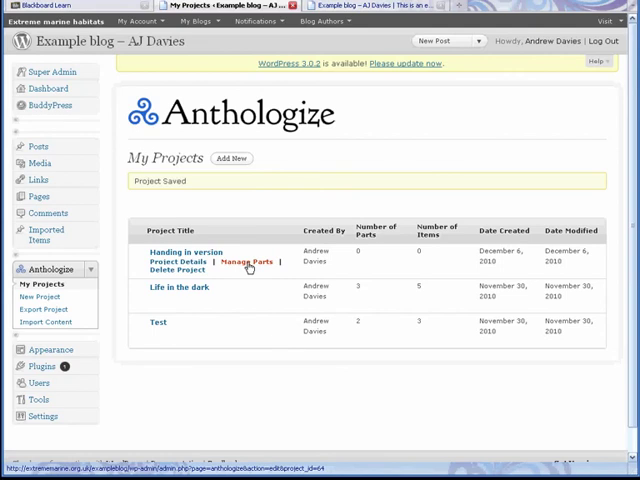
Add and save an Introduction part in the Handing in version project.
left_click(244, 261)
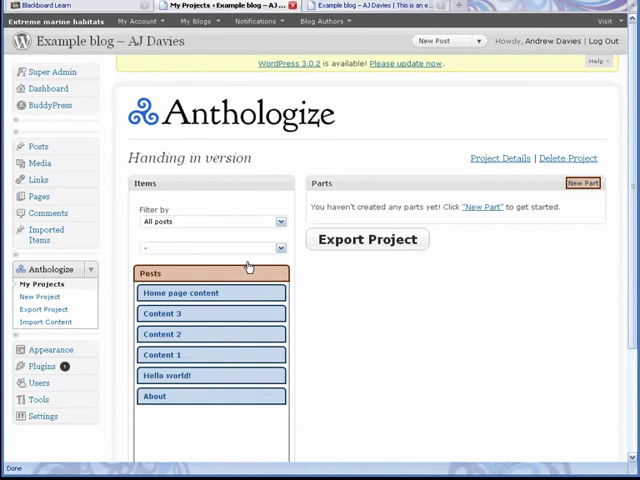
left_click(583, 183)
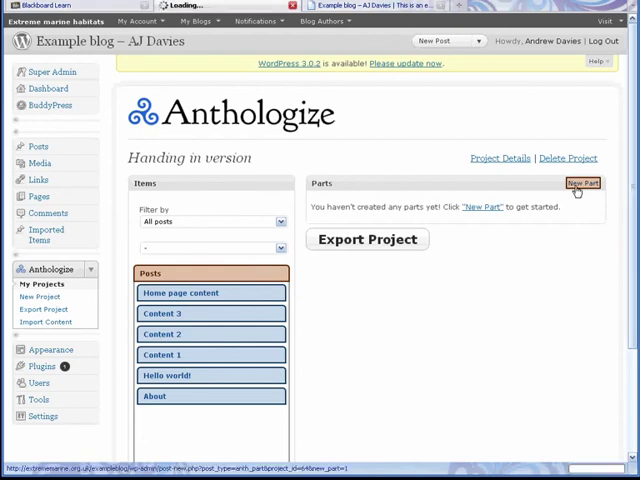
left_click(583, 183)
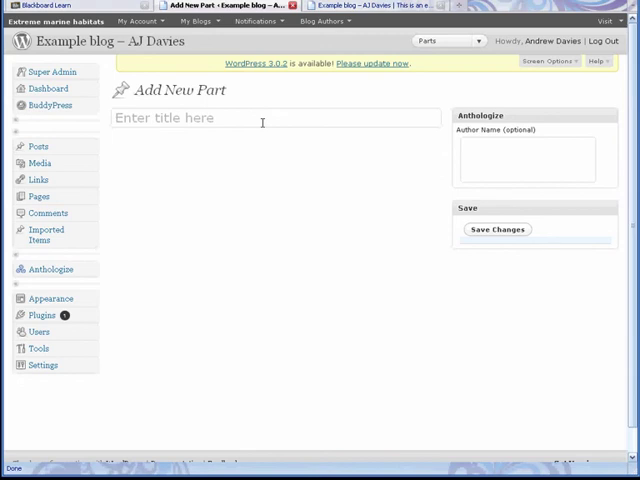
type("Introd")
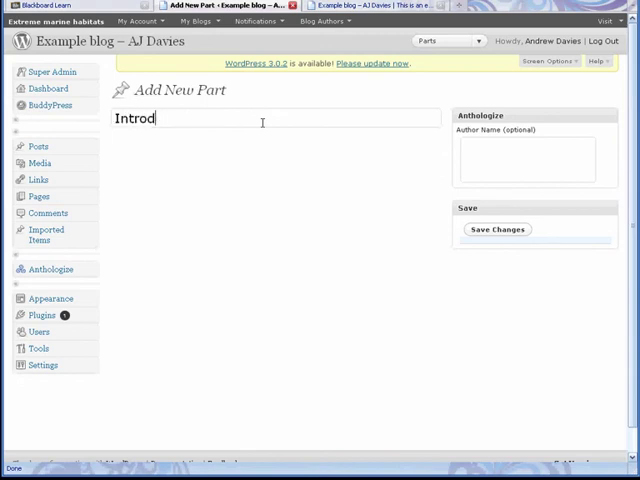
type("uction")
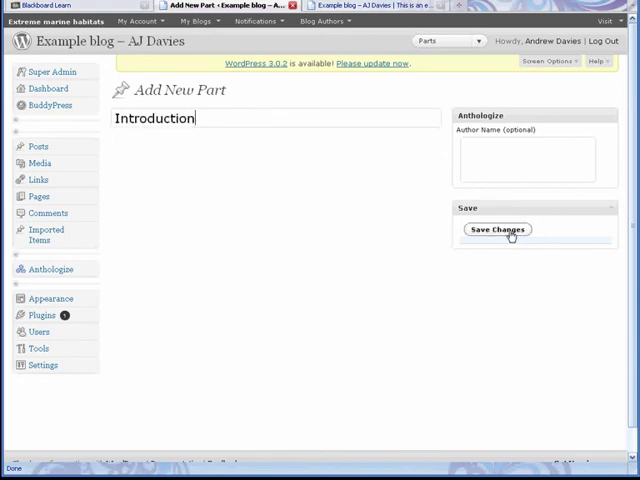
left_click(497, 229)
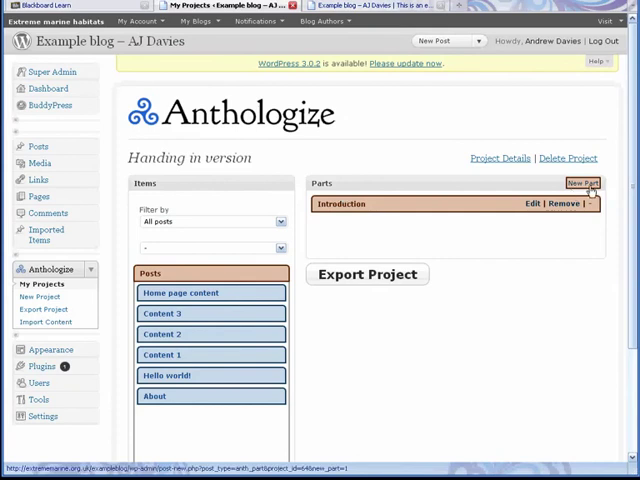
Add and save two more parts, Content 1 and Content 2-3.
left_click(584, 182)
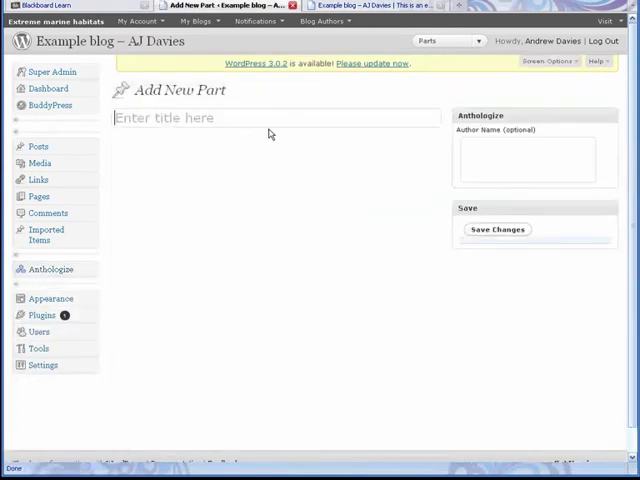
type("Content 1")
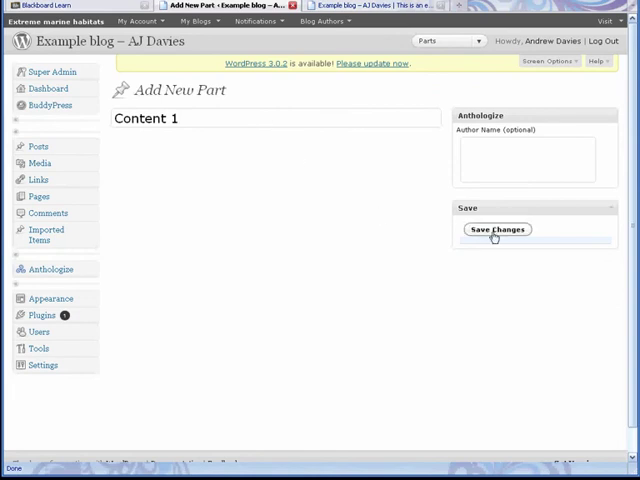
left_click(495, 229)
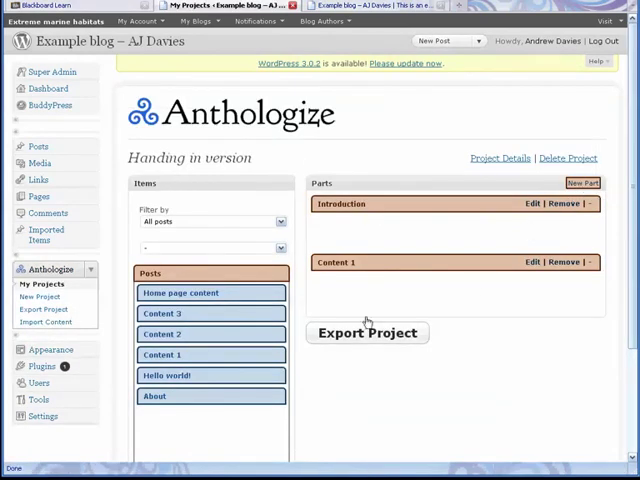
left_click(584, 183)
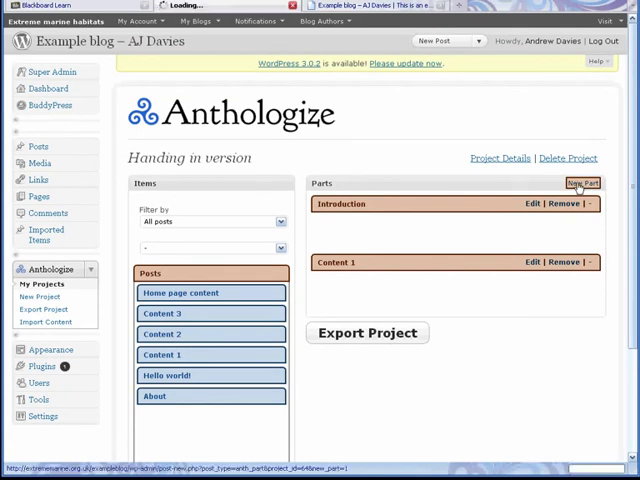
left_click(584, 183)
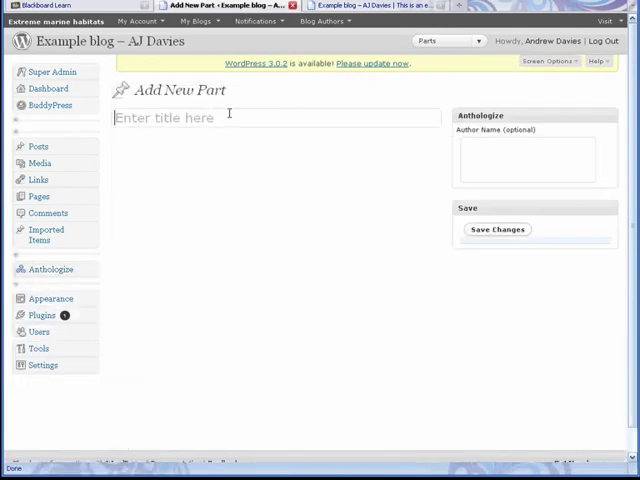
type("Content 2-3")
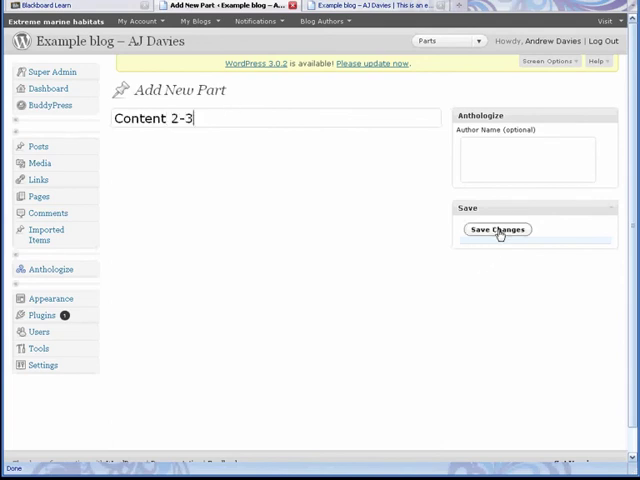
left_click(497, 229)
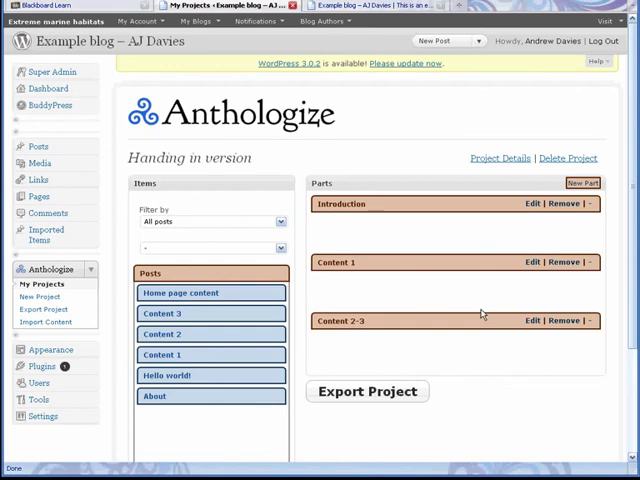
mouse_move(332, 359)
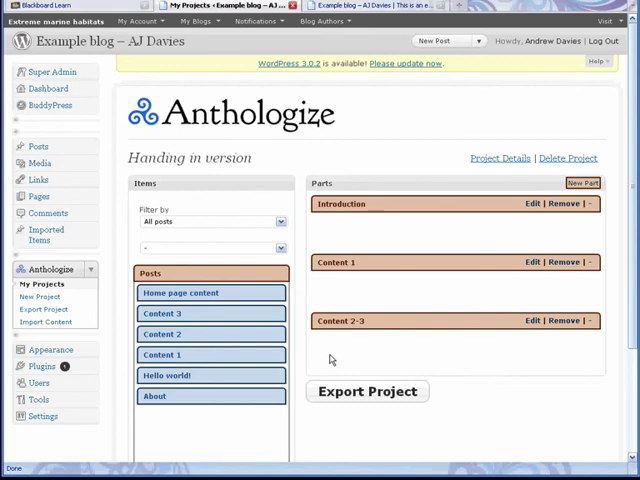
Drag Home page content into the Introduction part.
scroll("down", 3)
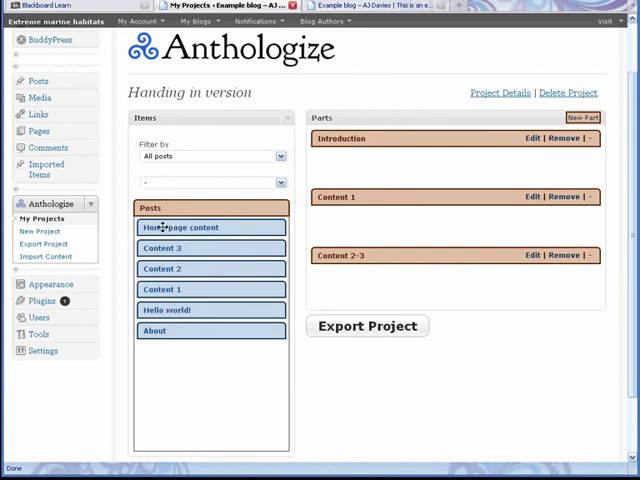
left_click_drag(182, 227, 458, 161)
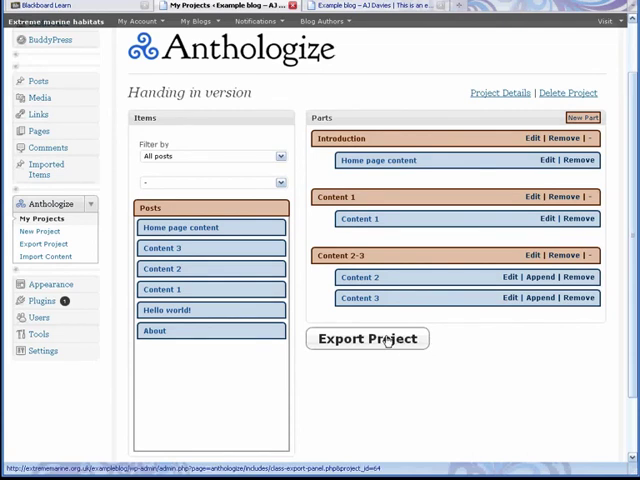
Start the project export, accept the copyright details and choose PDF format.
left_click(367, 338)
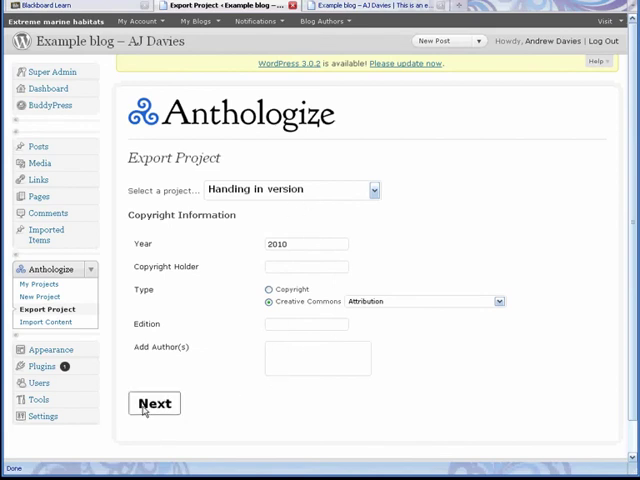
left_click(154, 402)
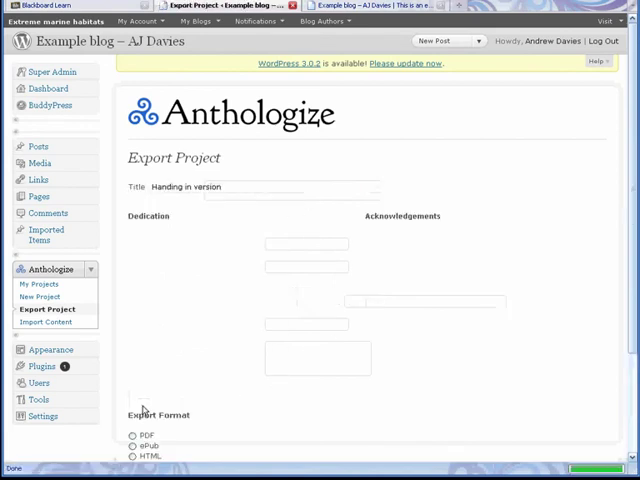
scroll("down", 3)
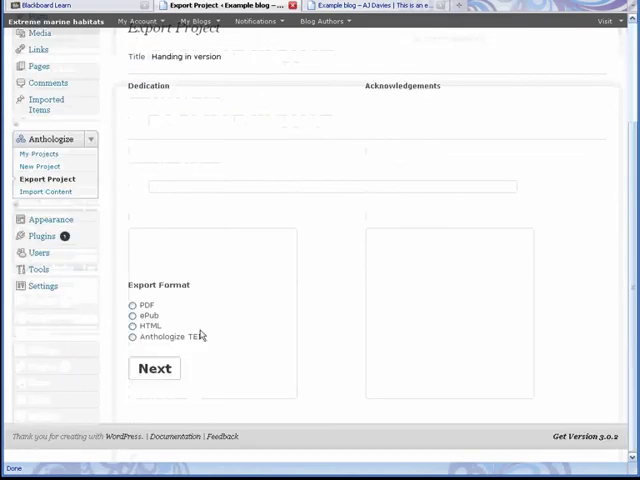
left_click(132, 304)
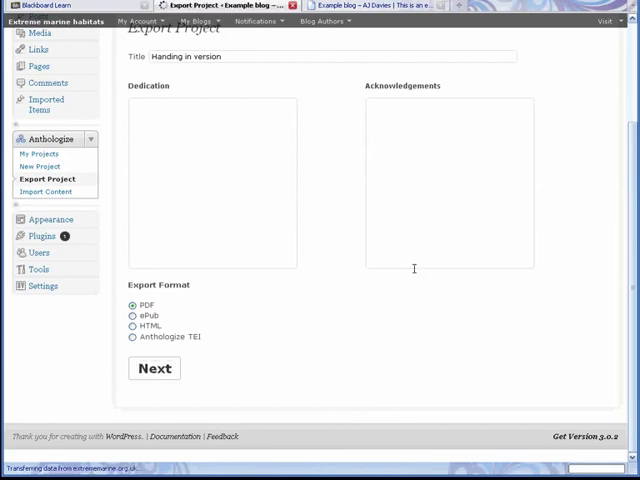
left_click(155, 368)
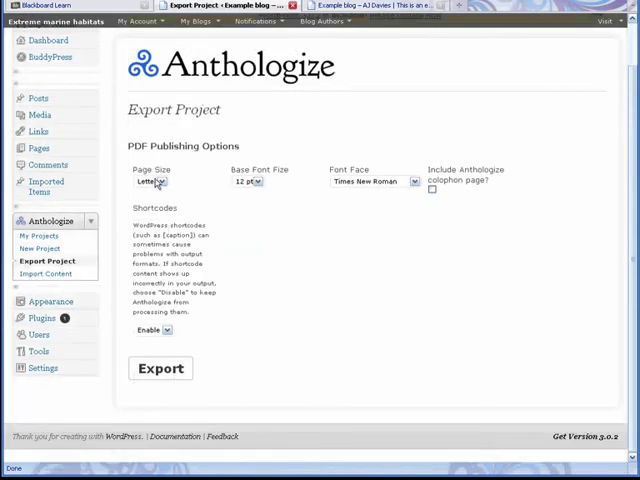
Set page size A4, keep Times New Roman, and generate the PDF.
left_click(148, 181)
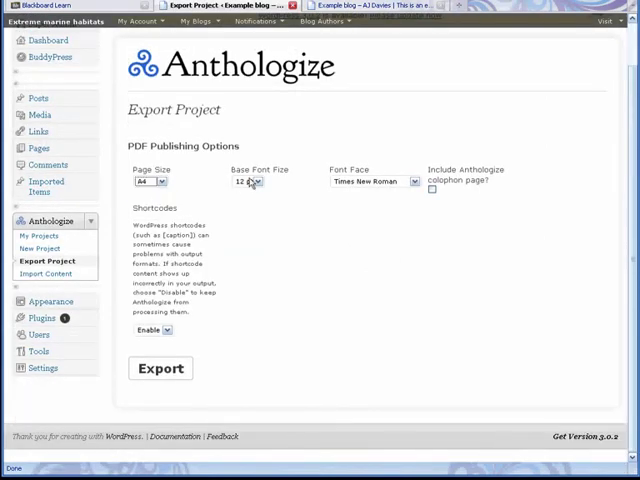
left_click(410, 181)
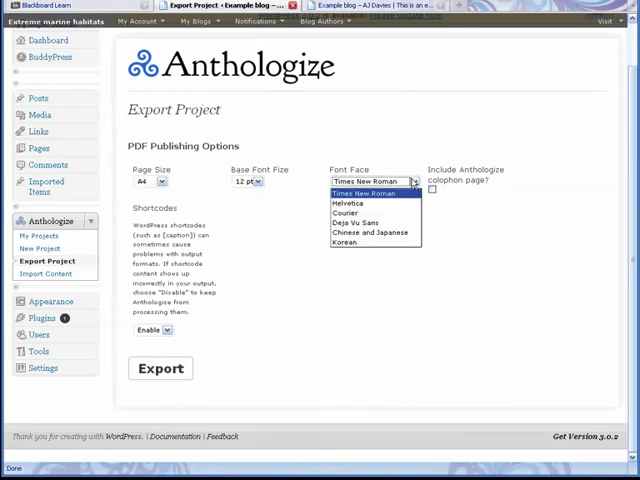
left_click(372, 181)
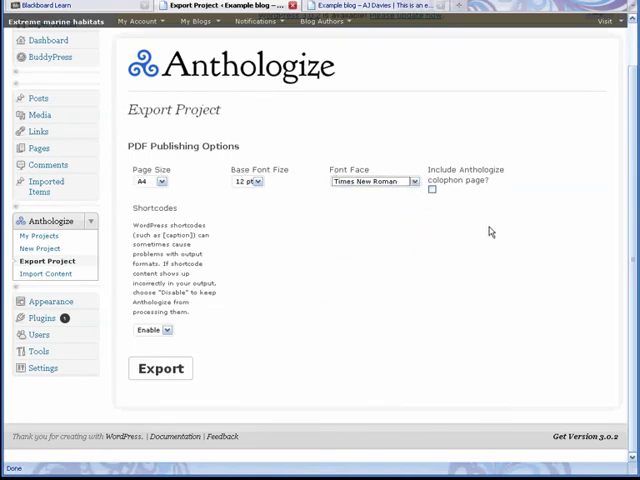
left_click(161, 368)
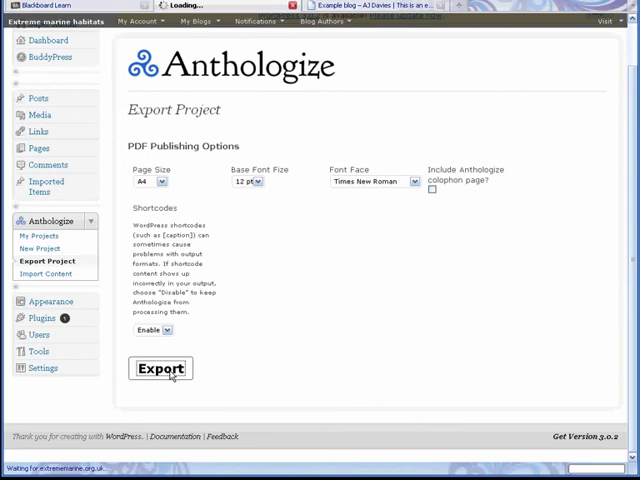
left_click(161, 369)
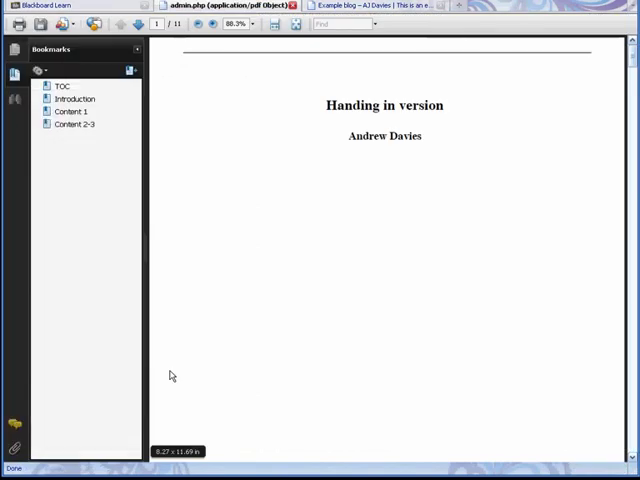
View the PDF's Content 2-3 section, then return to the export options page.
left_click(73, 111)
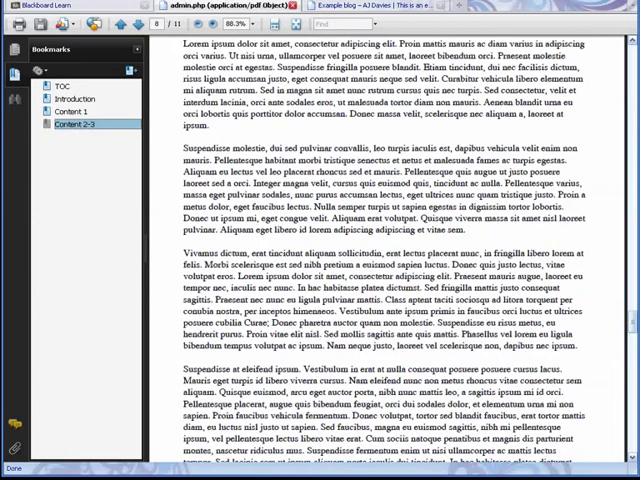
scroll("down", 3)
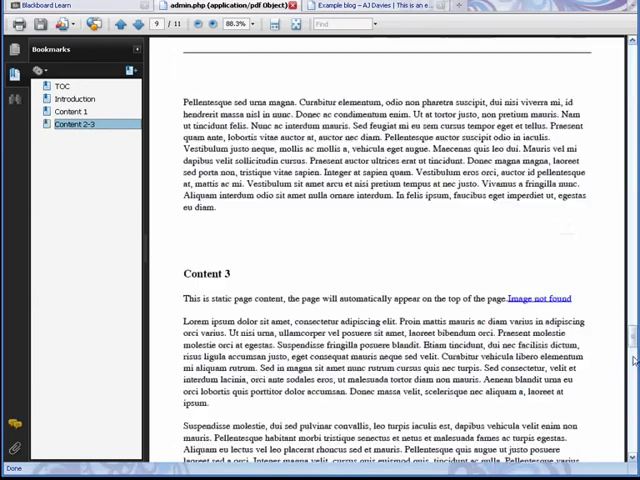
left_click(66, 86)
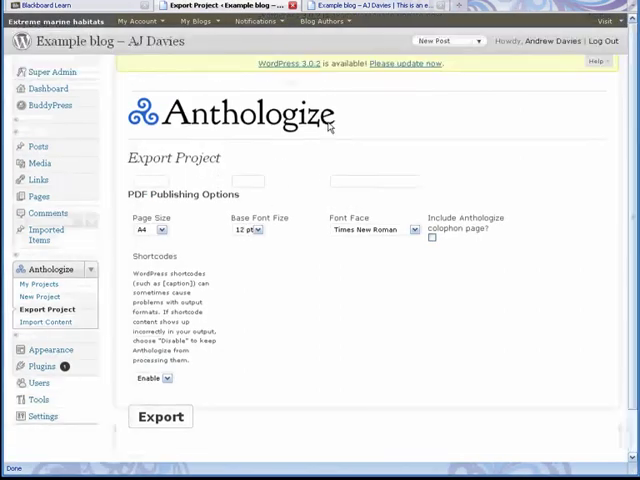
Choose HTML format, enable Download HTML at 14 pt, and export the project.
scroll("down", 3)
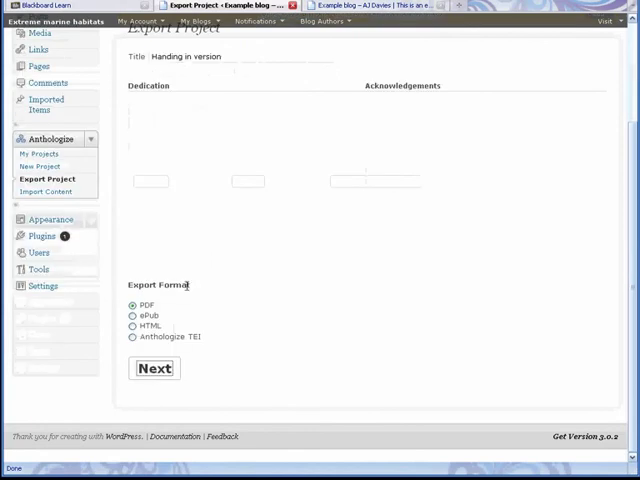
left_click(132, 325)
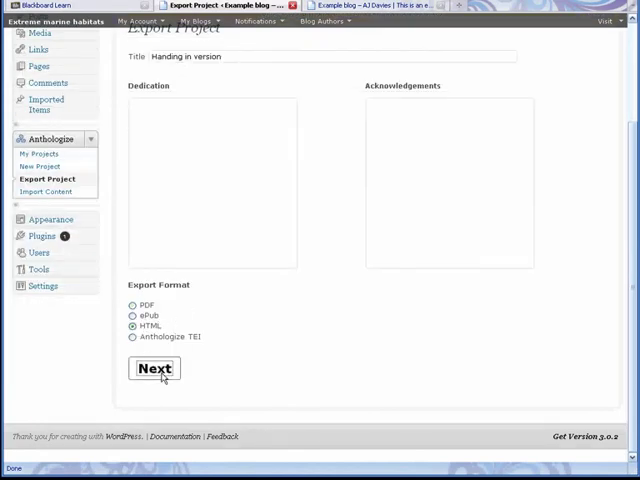
left_click(154, 368)
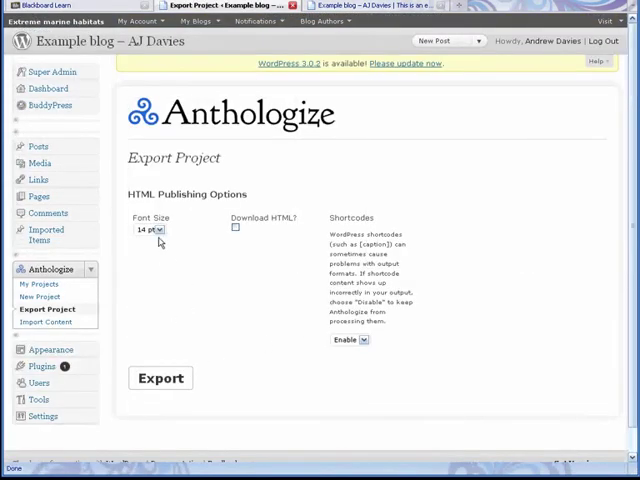
left_click(160, 378)
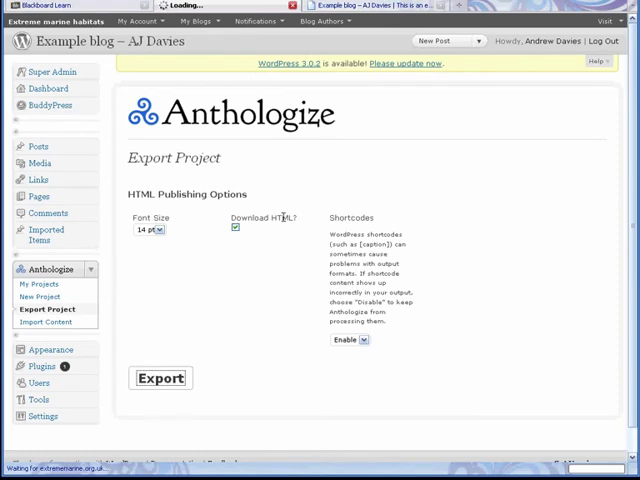
left_click(160, 378)
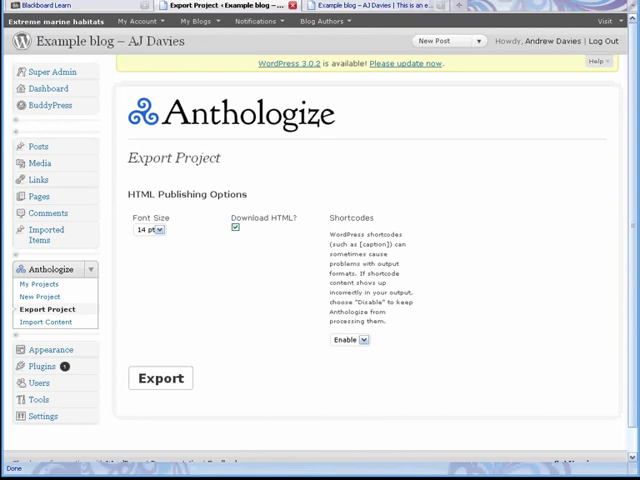
mouse_move(210, 226)
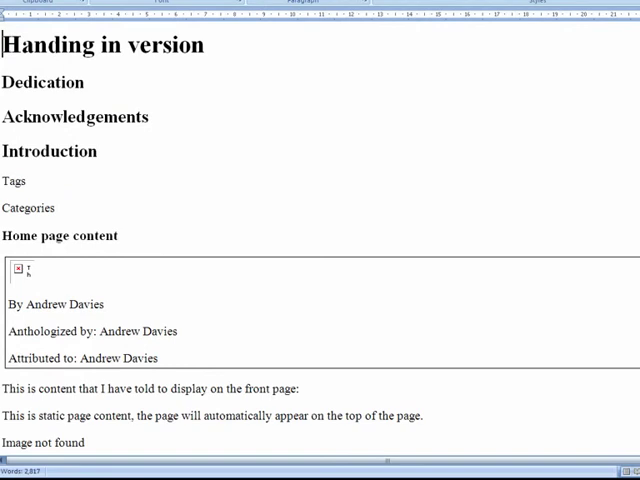
Scroll through the exported HTML in Word around the Home page content tags and author box.
scroll("down", 3)
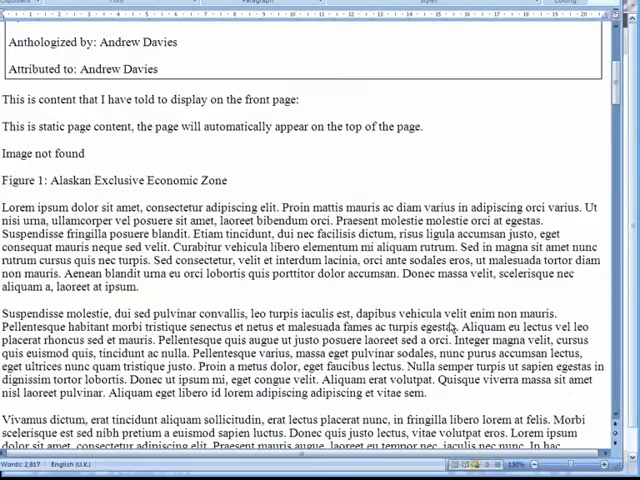
scroll("down", 3)
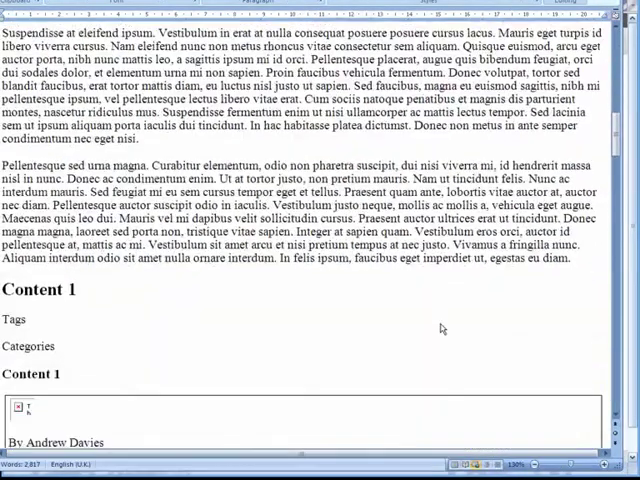
scroll("down", 3)
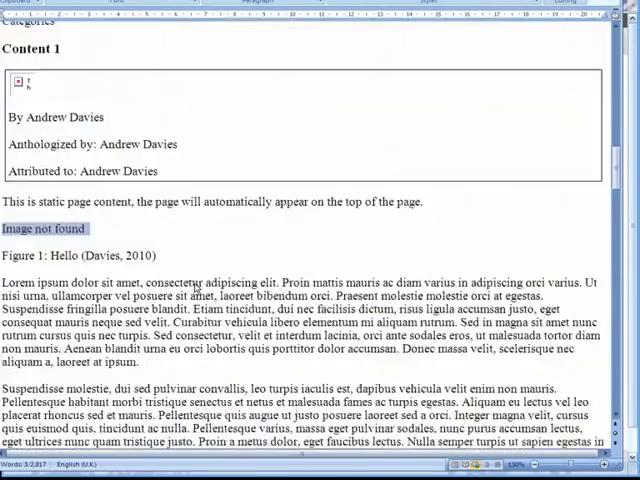
scroll("up", 3)
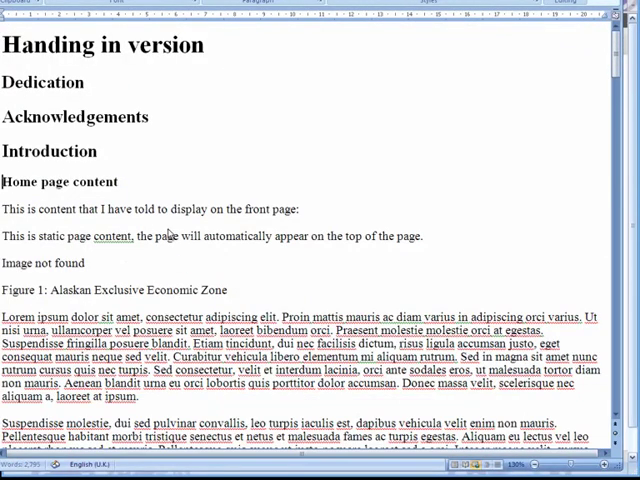
scroll("down", 3)
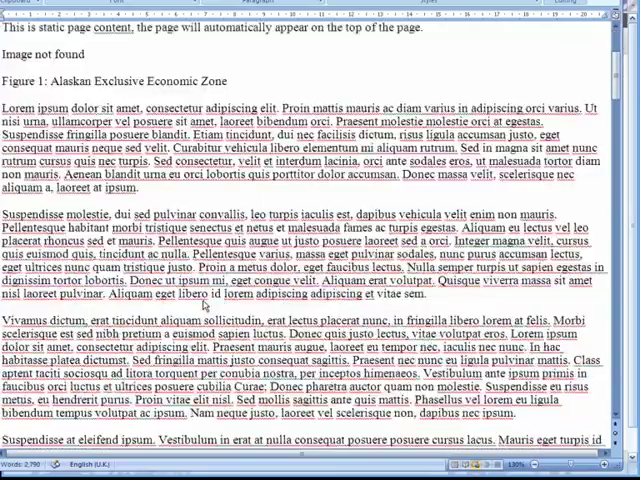
scroll("up", 3)
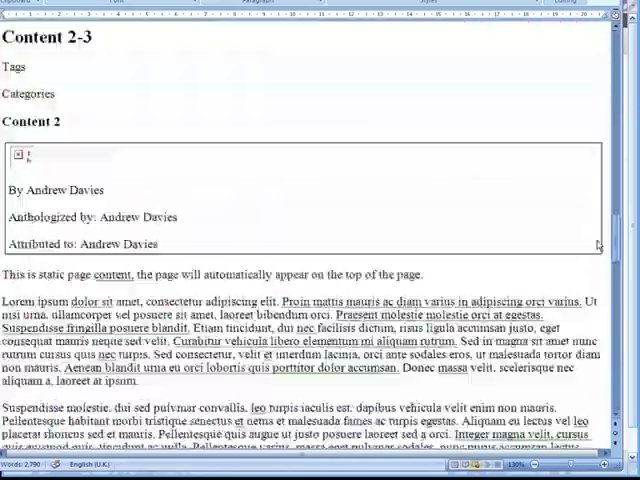
scroll("down", 3)
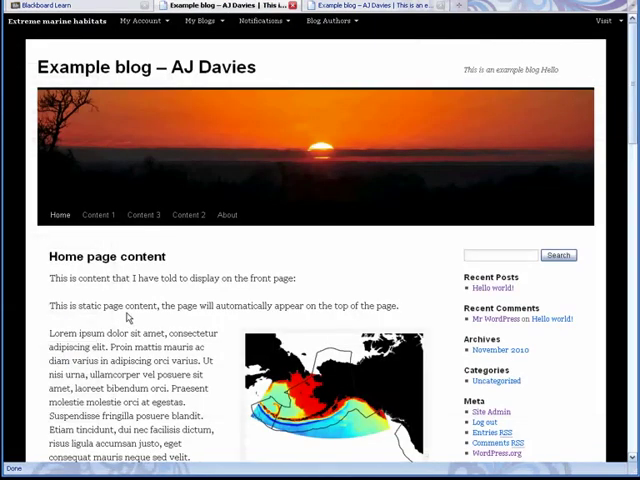
Copy the blog's Home page content with the Alaska map and caption into Word.
scroll("down", 3)
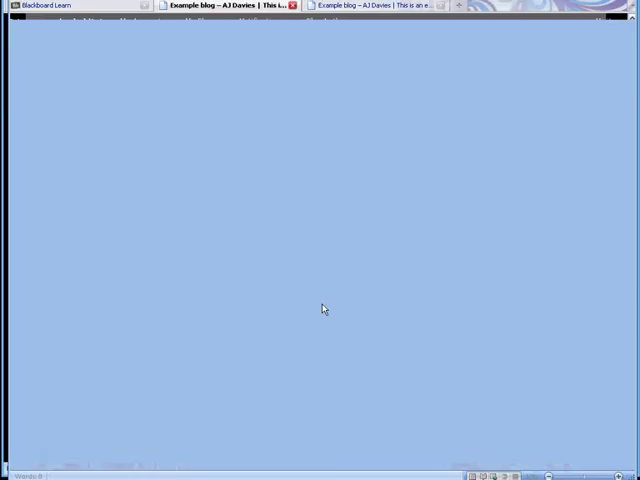
mouse_move(264, 210)
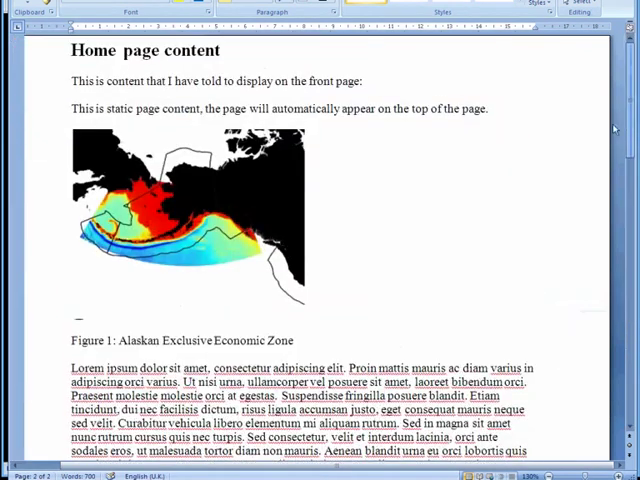
left_click(190, 225)
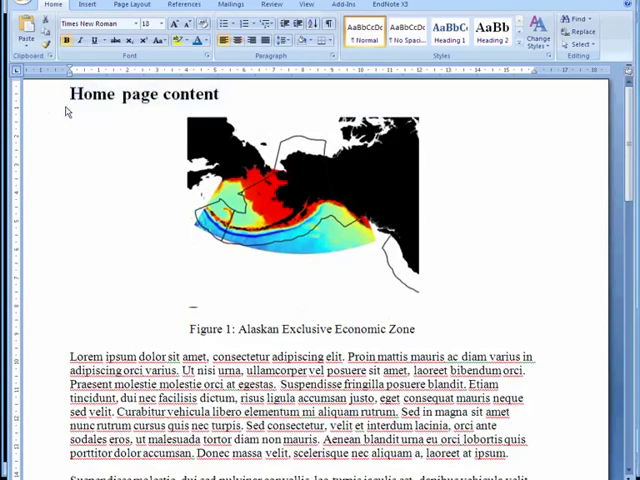
scroll("down", 3)
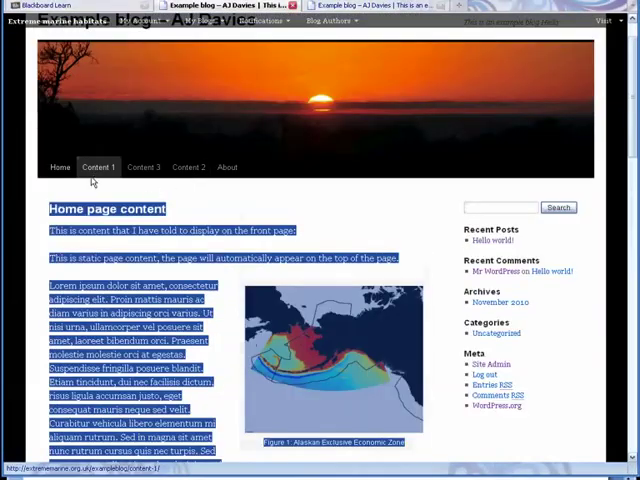
Open the Content 1 blog page and scroll through it for copying.
left_click(97, 167)
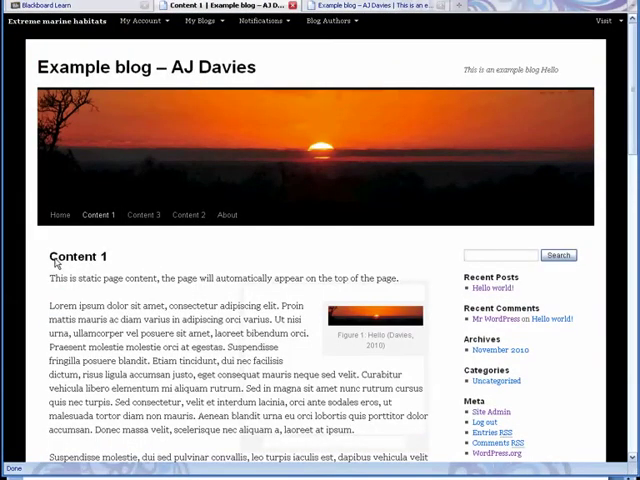
scroll("down", 3)
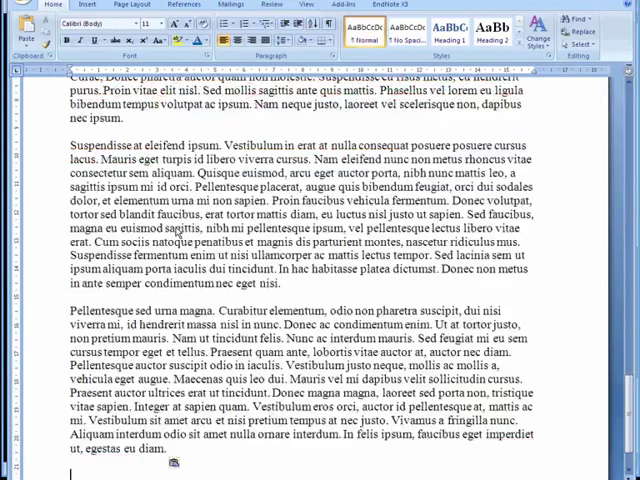
scroll("down", 3)
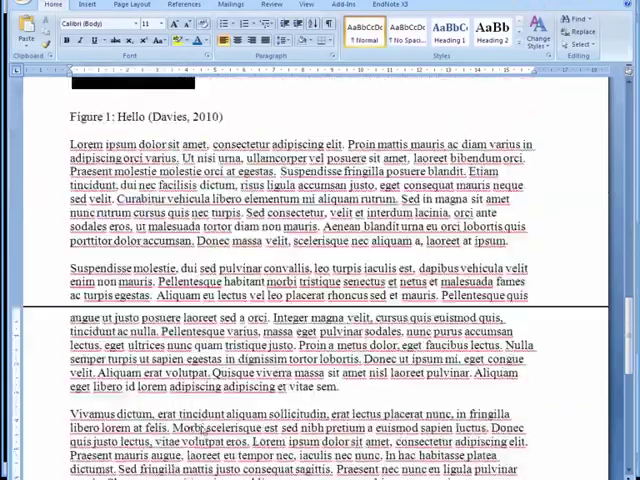
scroll("down", 3)
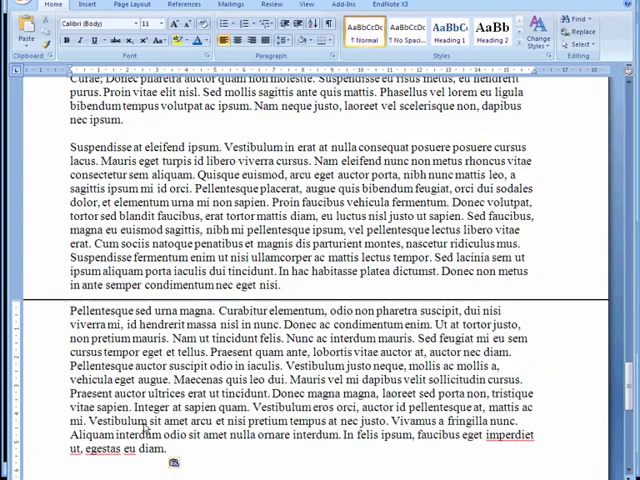
scroll("down", 3)
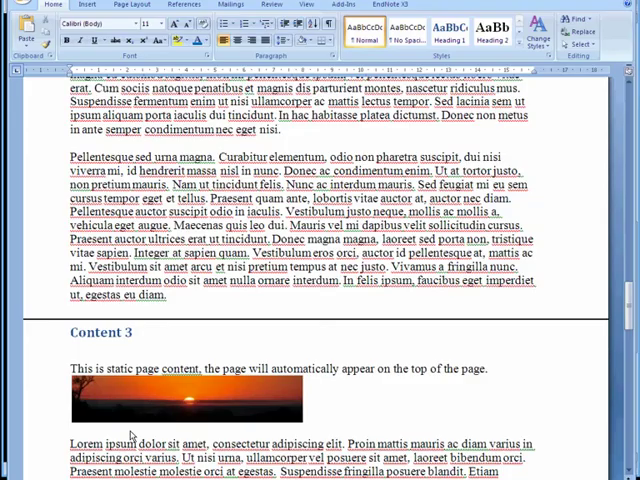
Scroll further through the pages and save the Word document.
scroll("down", 3)
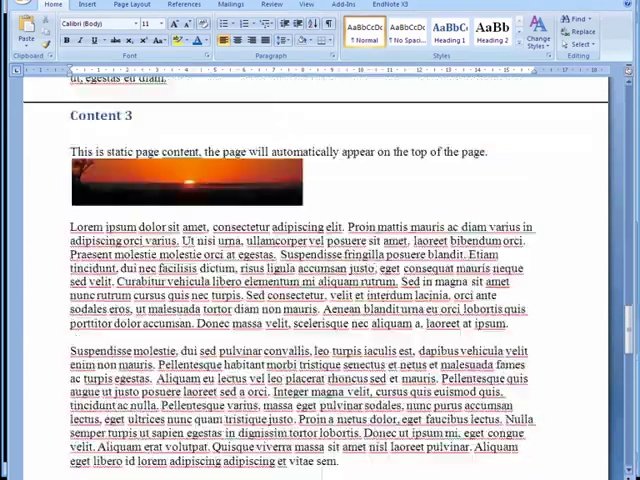
scroll("down", 3)
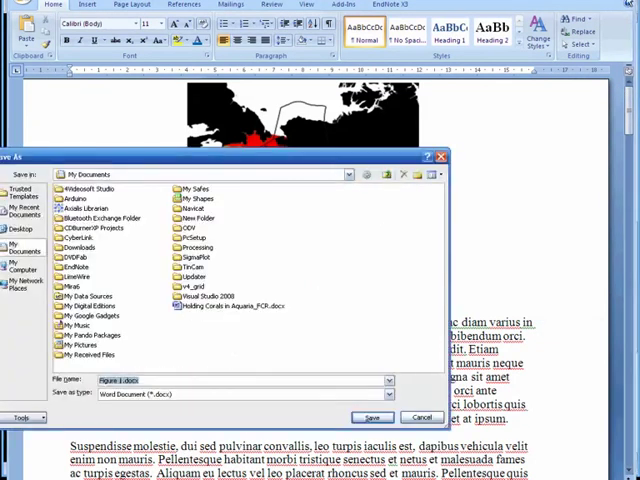
left_click(372, 417)
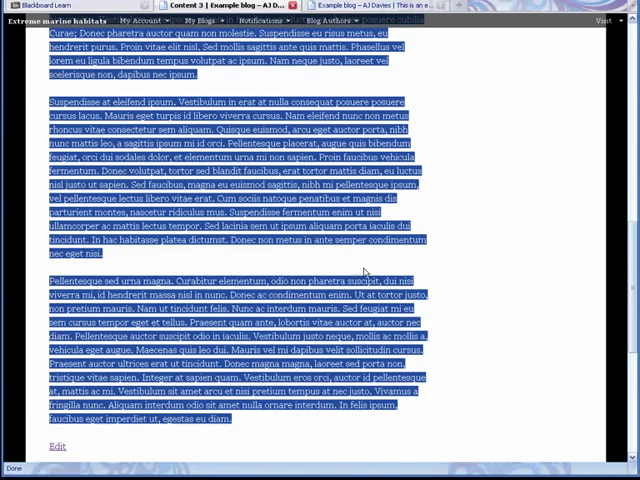
left_click(435, 272)
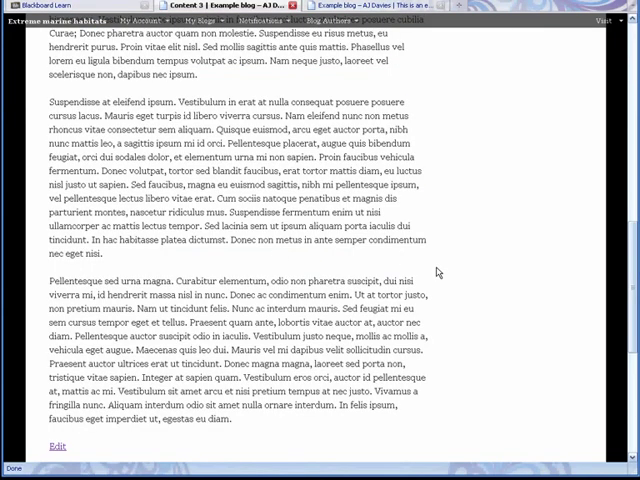